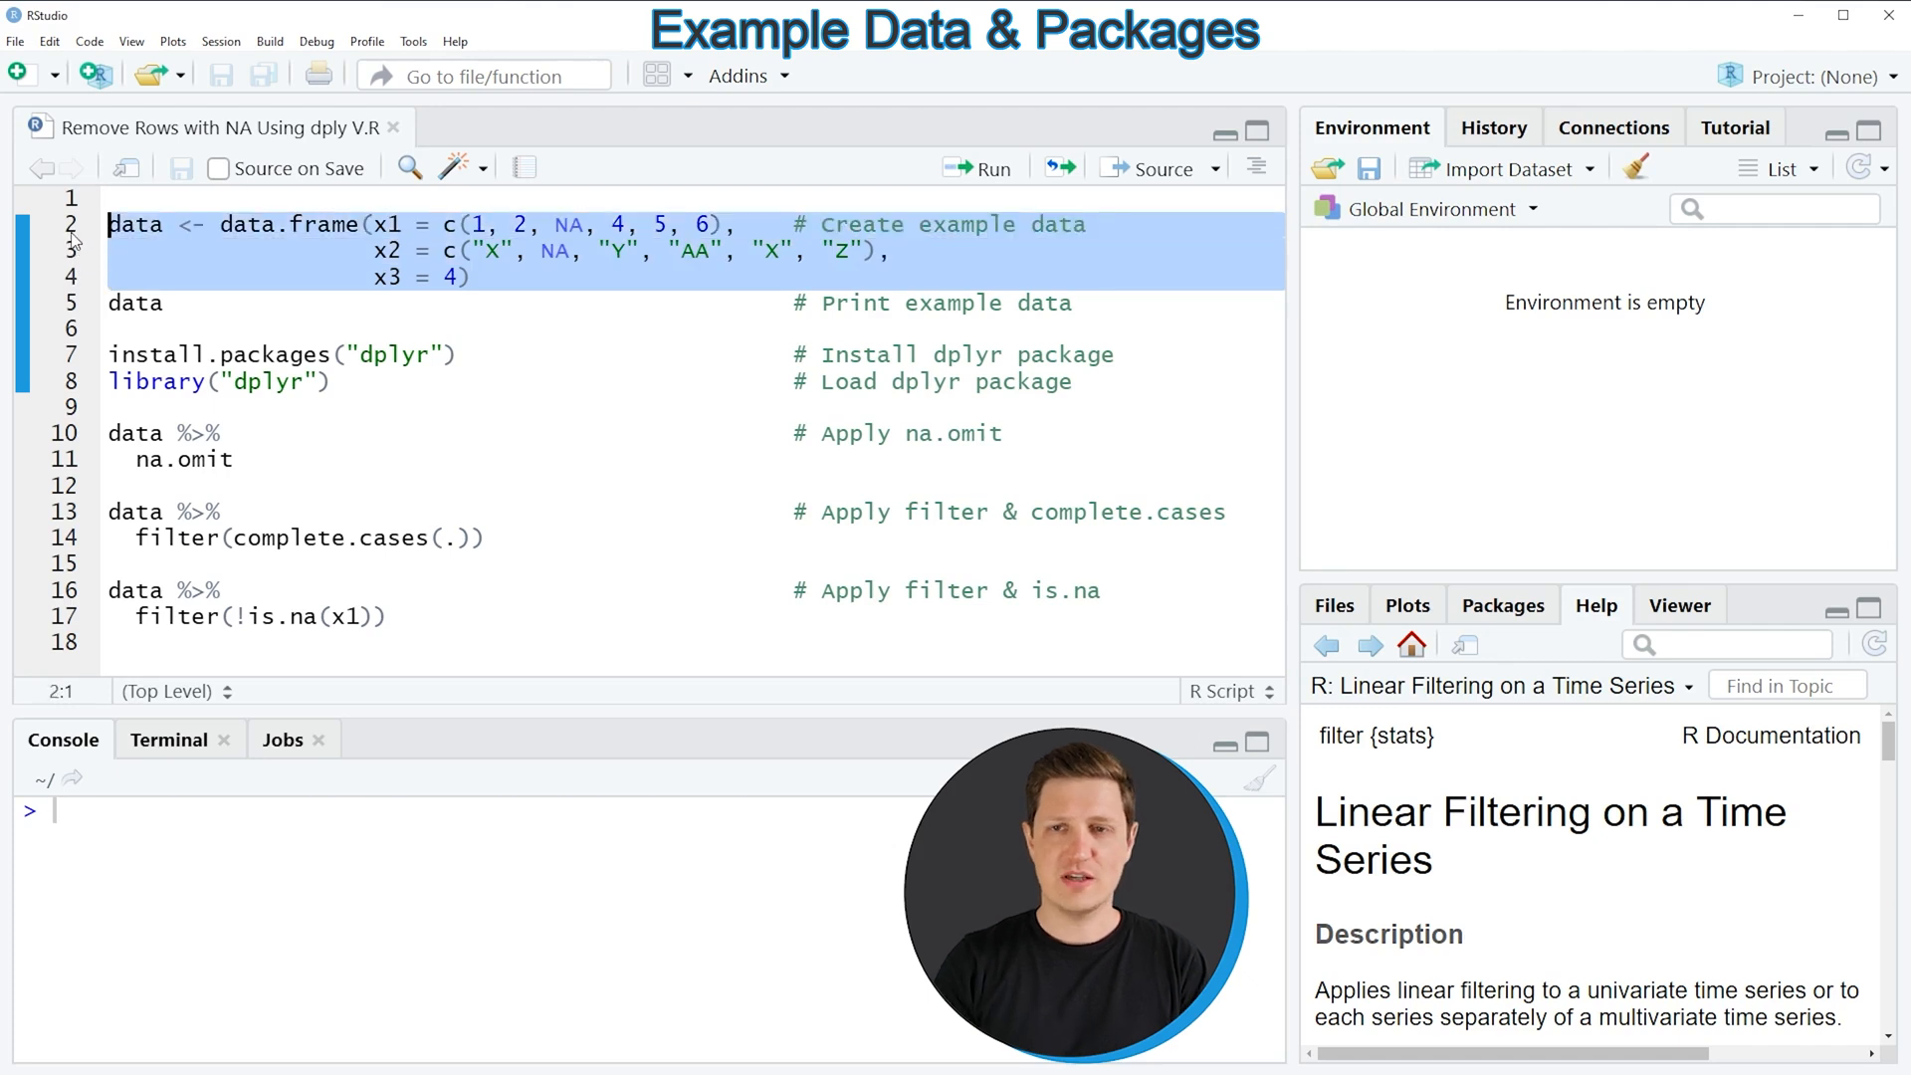
# - Run lines 2–4 to build the data frame with NA values, then print it with line 5
pyautogui.click(977, 168)
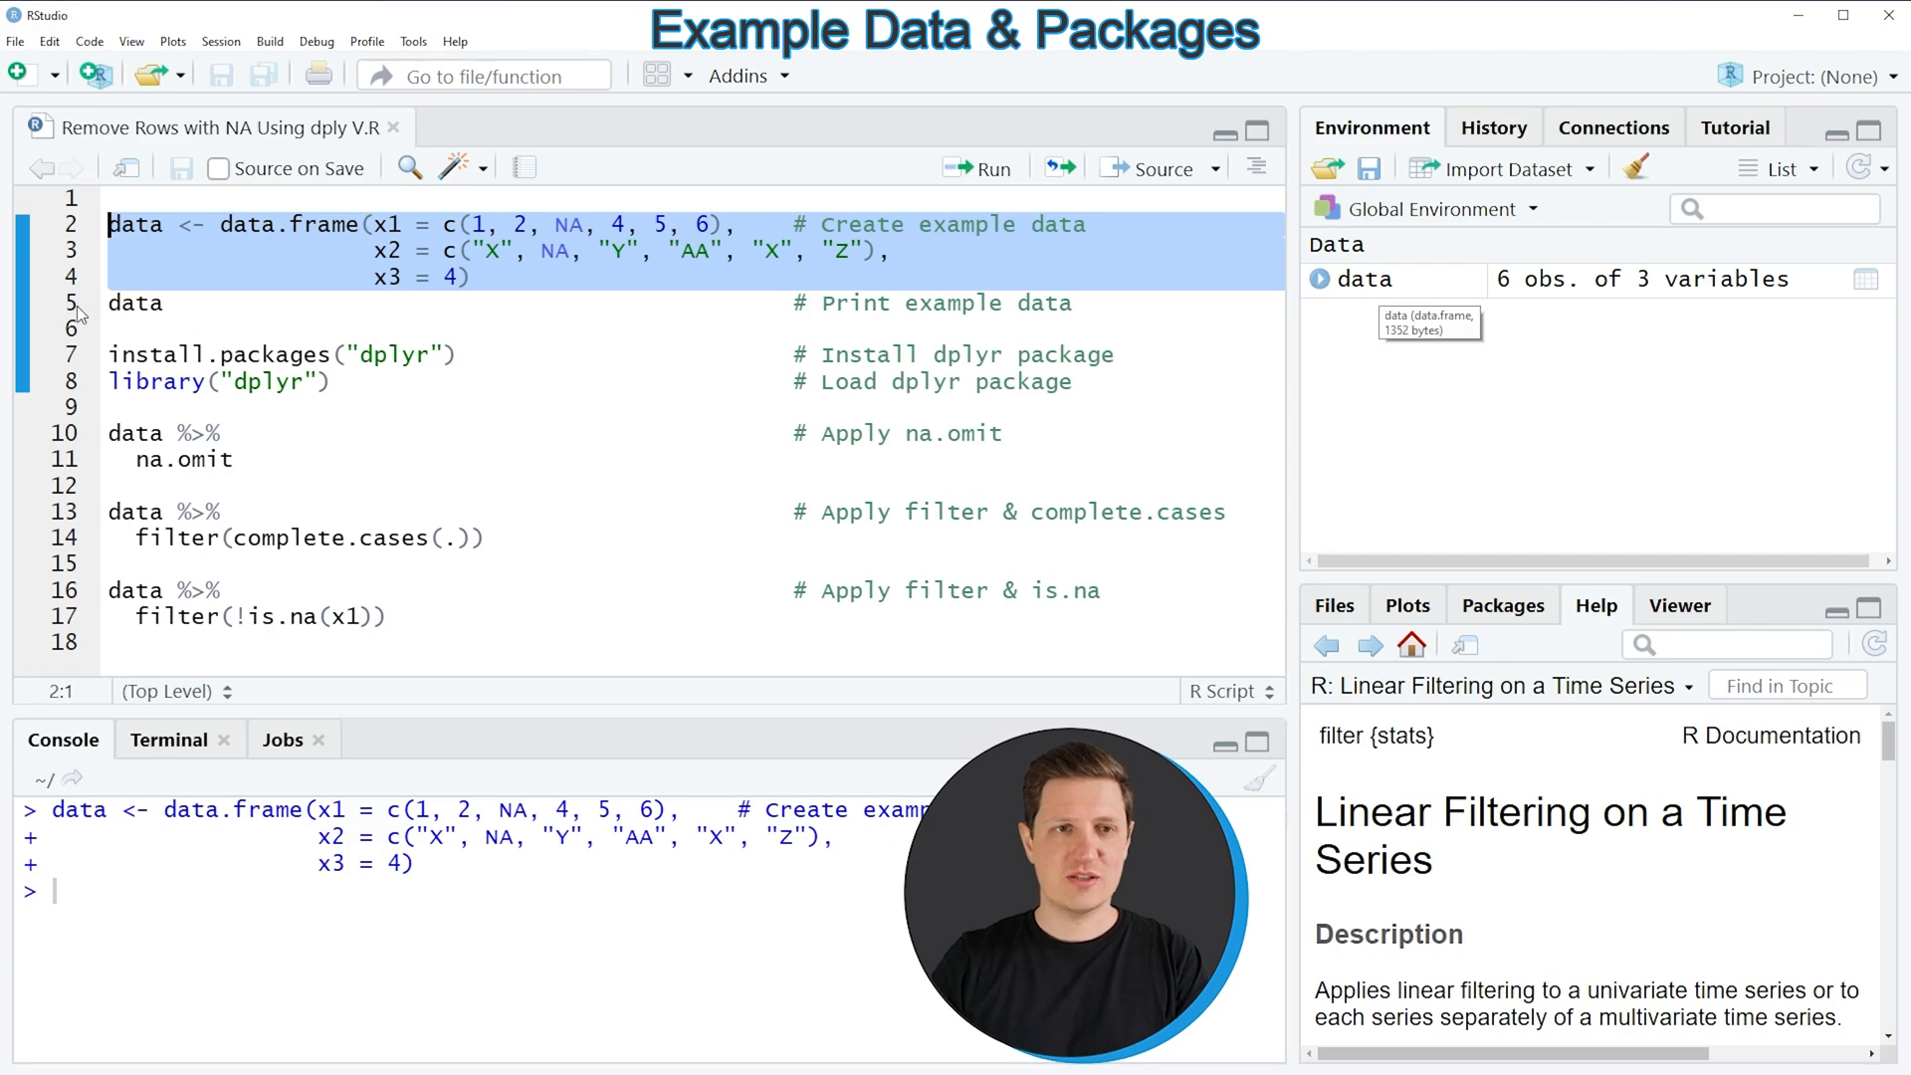
pyautogui.click(134, 303)
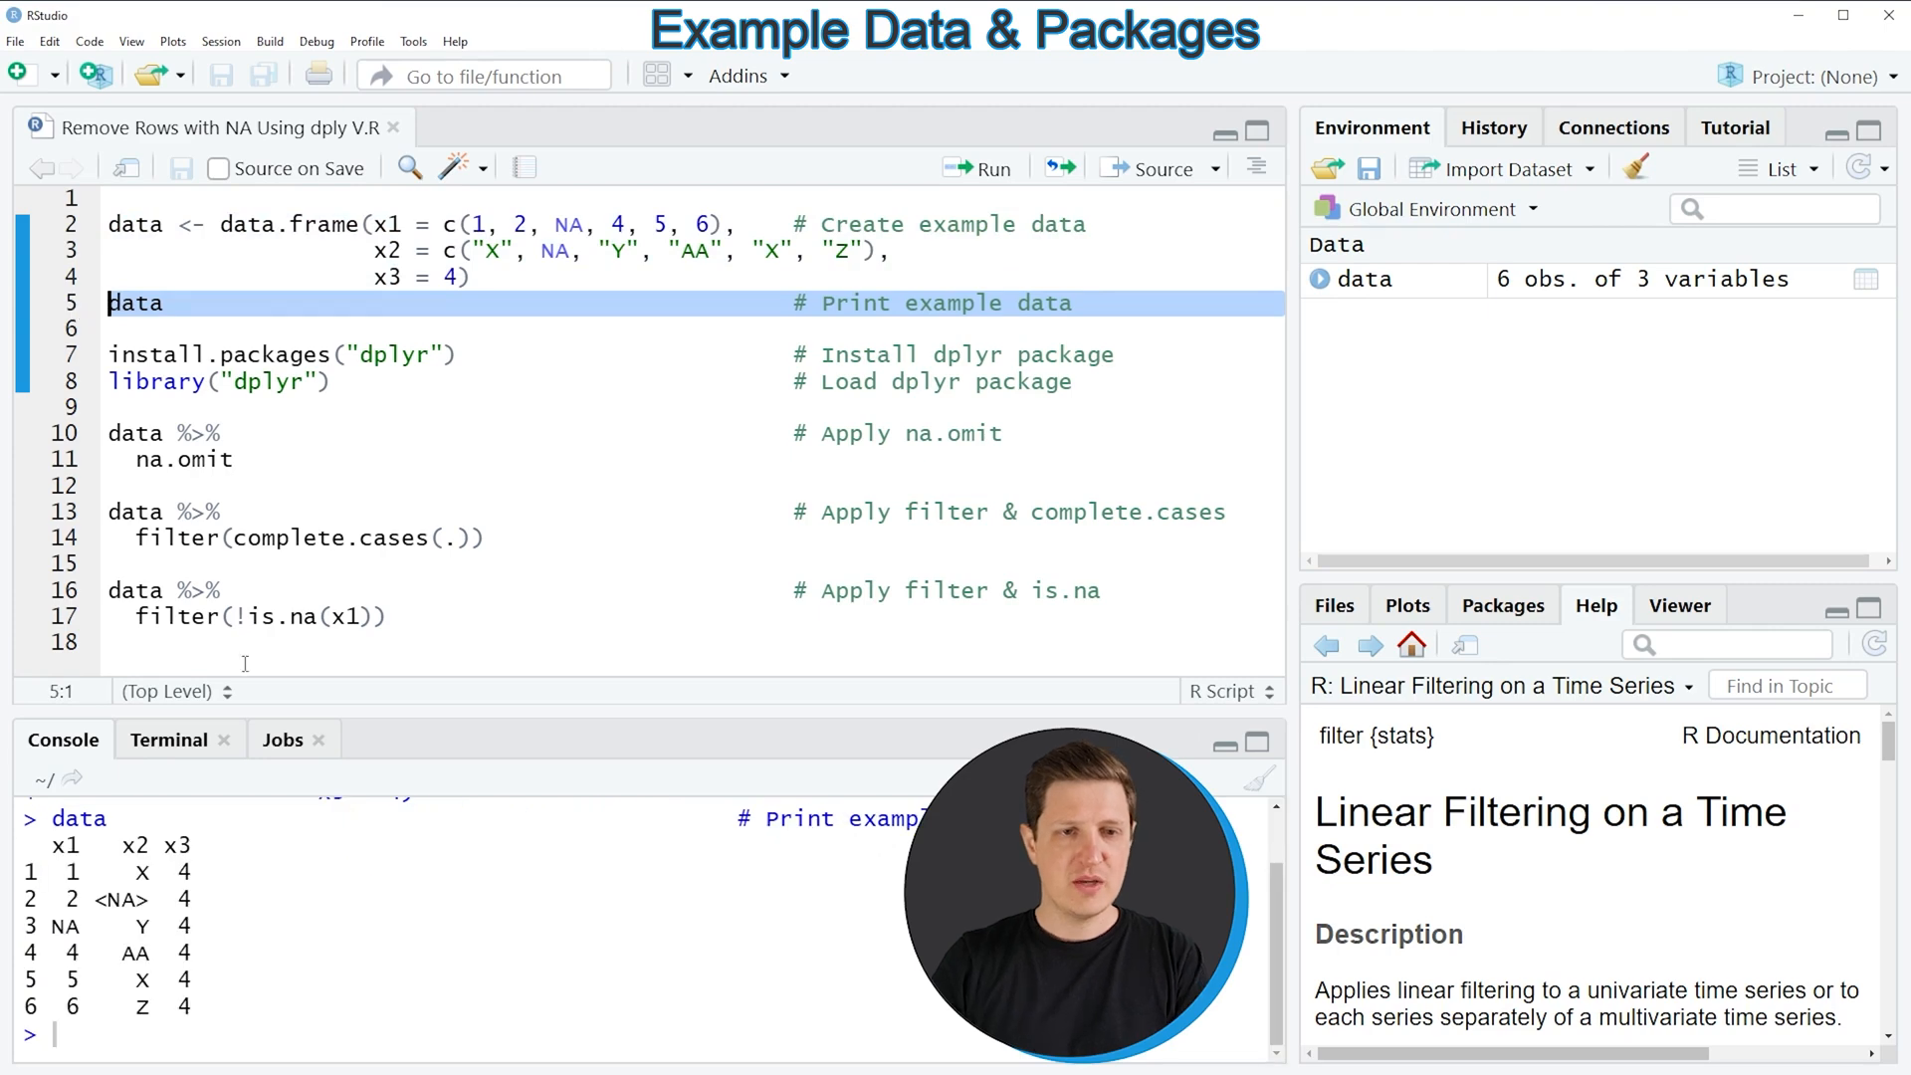
pyautogui.moveTo(43, 845); pyautogui.dragTo(189, 1009)
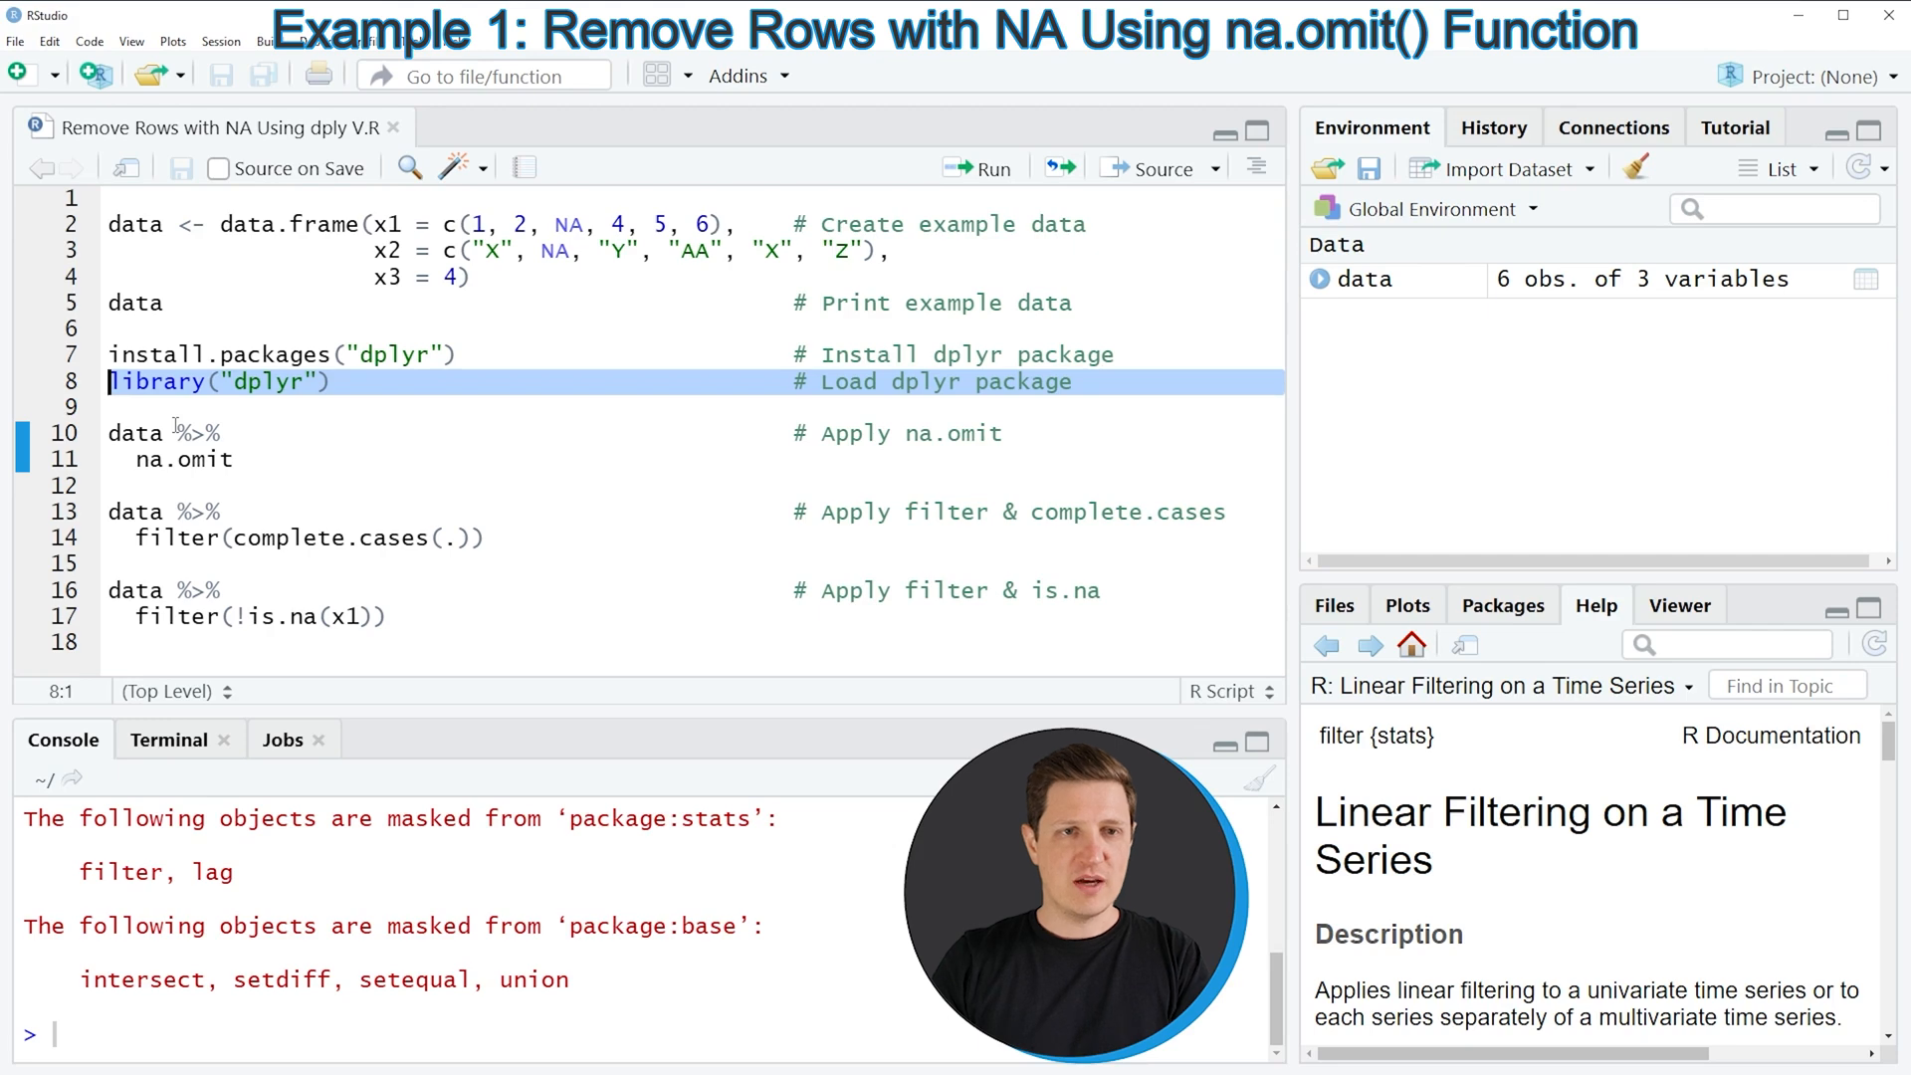
pyautogui.moveTo(85, 449)
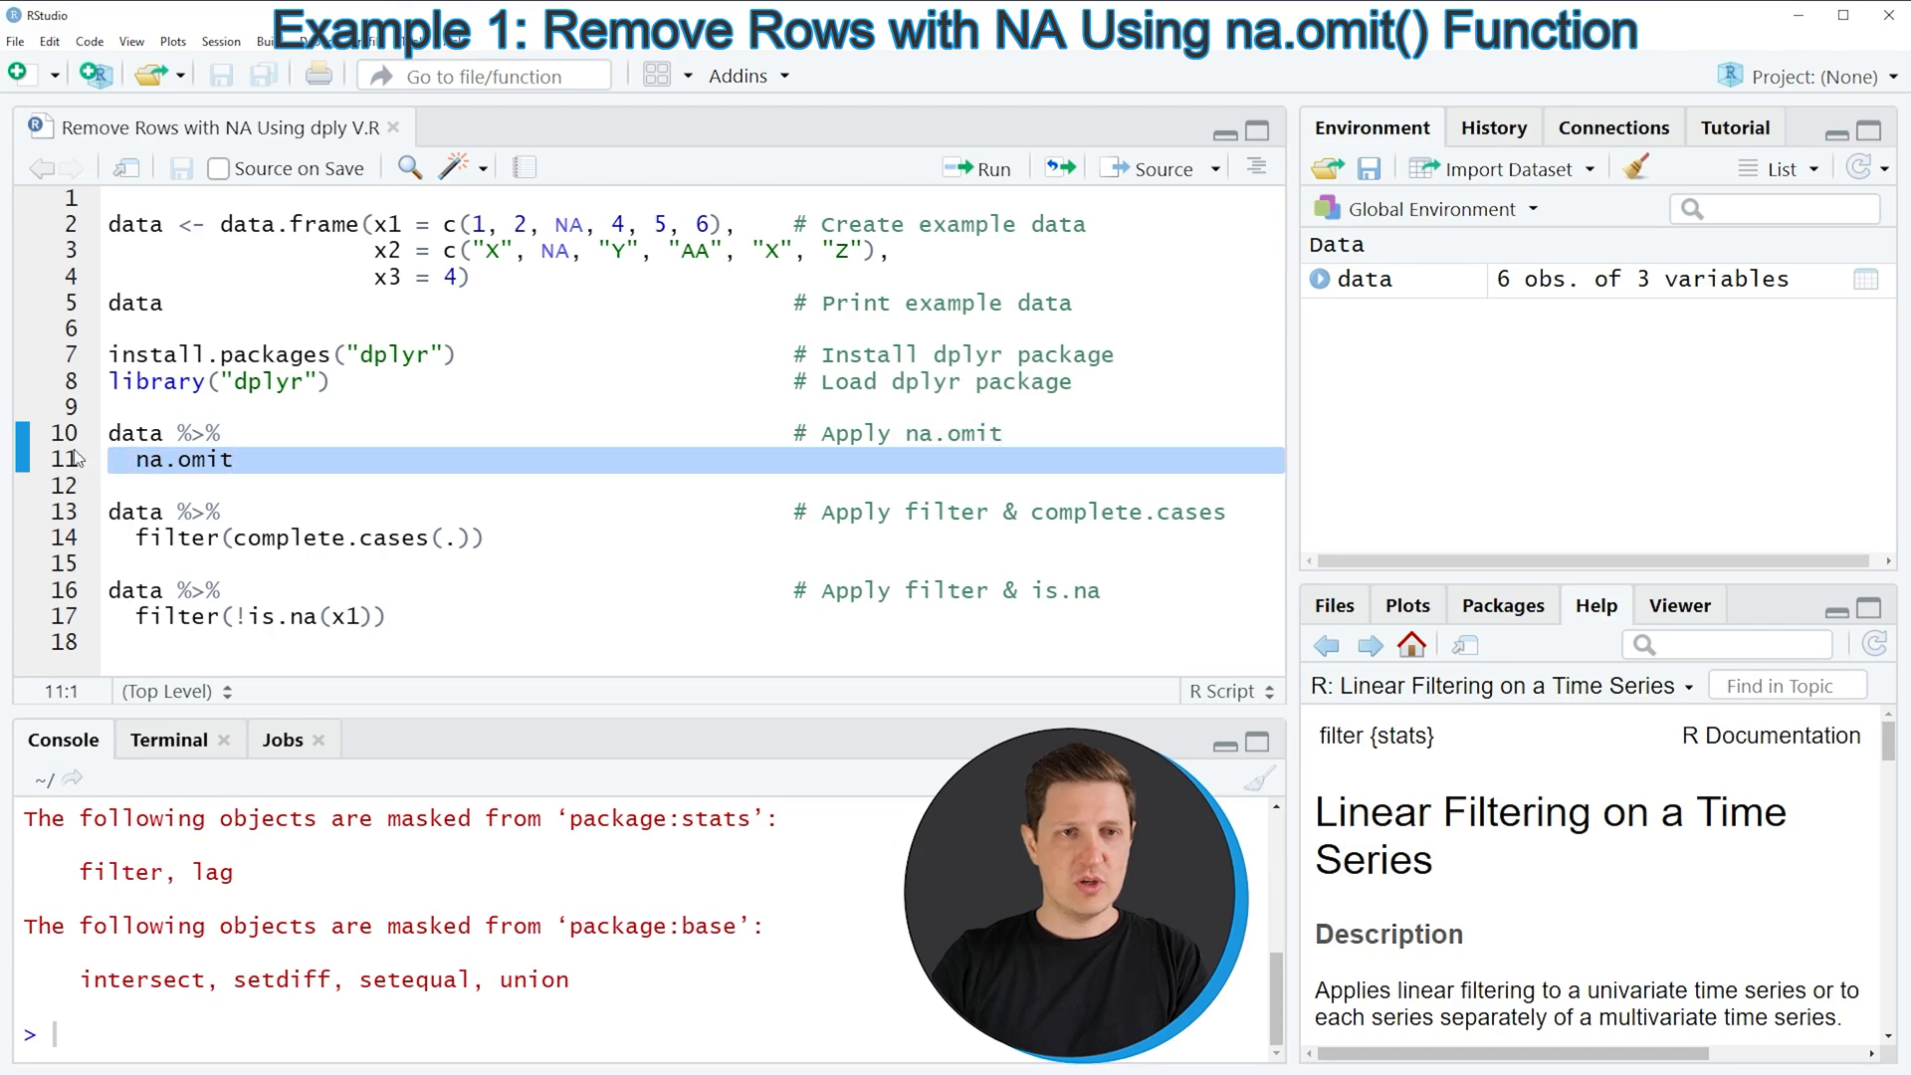
# - Run lines 10–11, piping data through na.omit to print rows 1, 4, 5 and 6
pyautogui.click(992, 170)
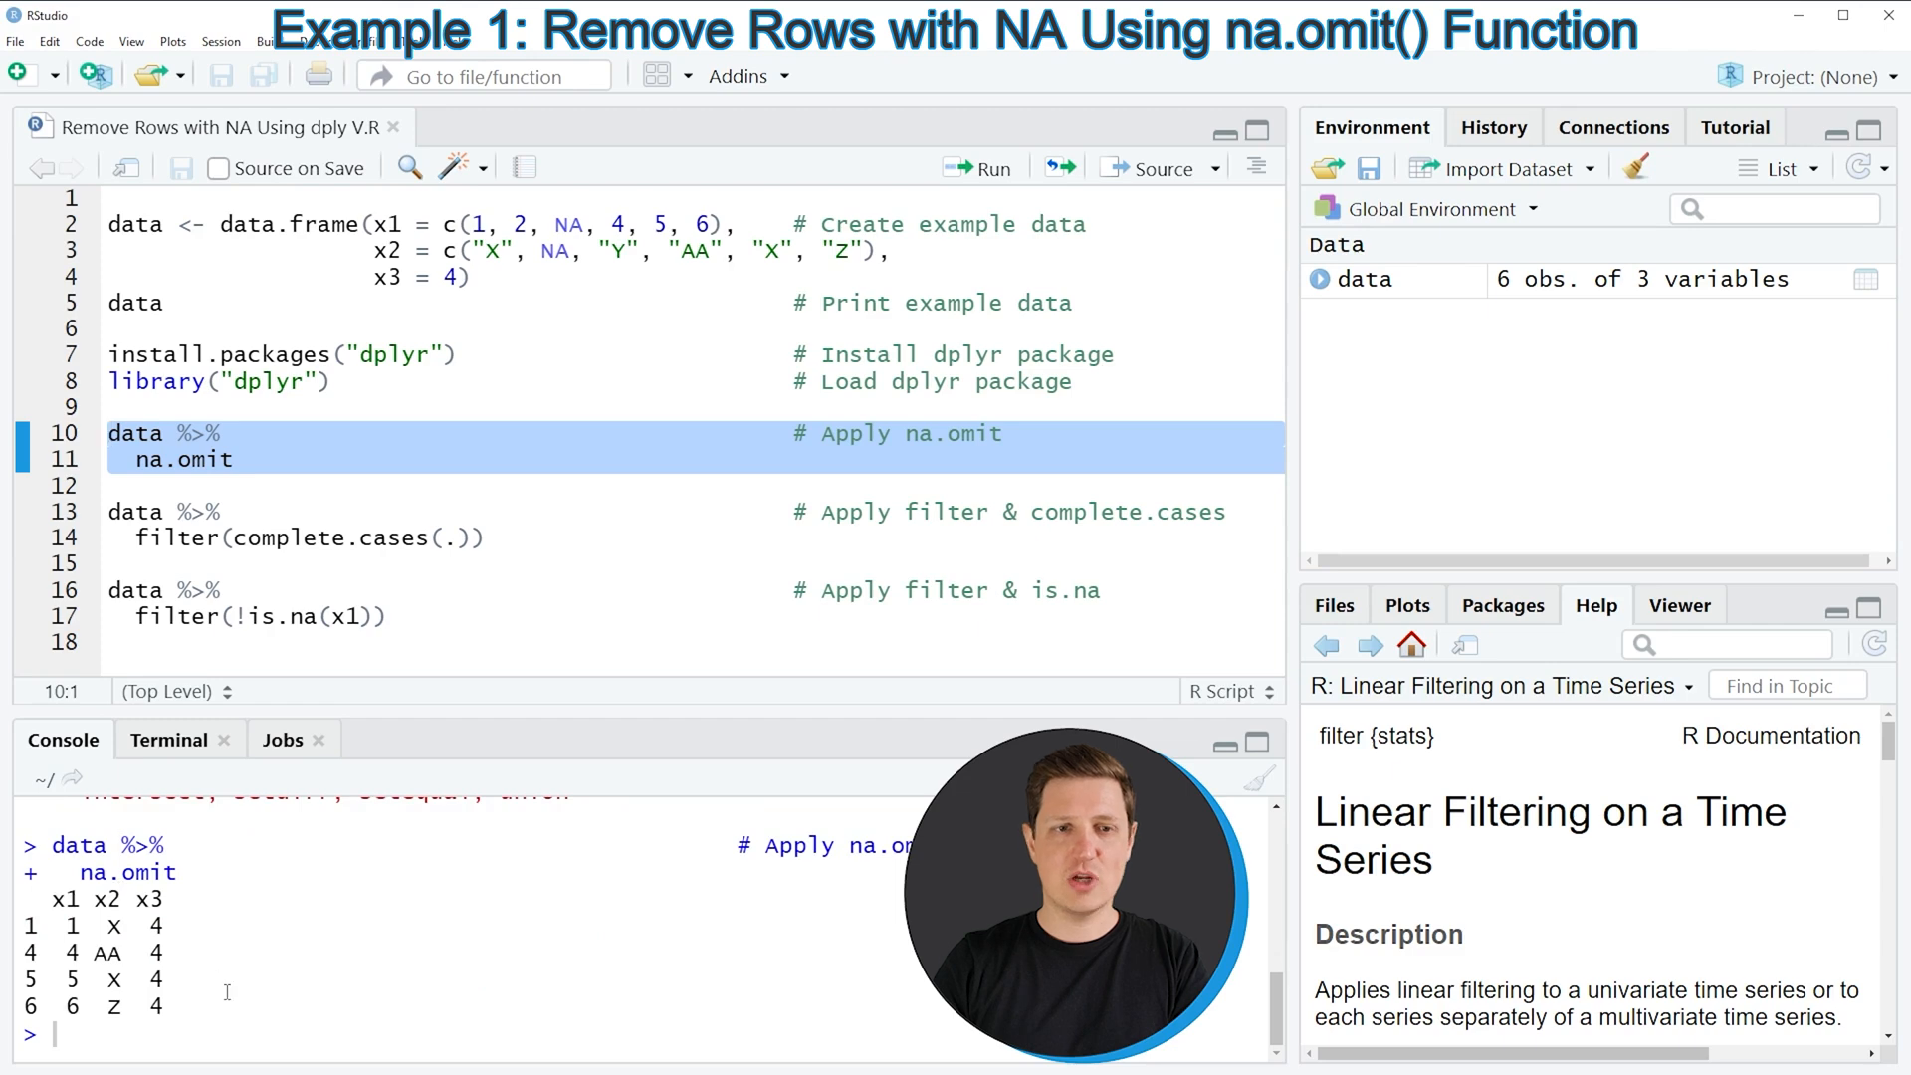
pyautogui.moveTo(49, 900); pyautogui.dragTo(165, 1006)
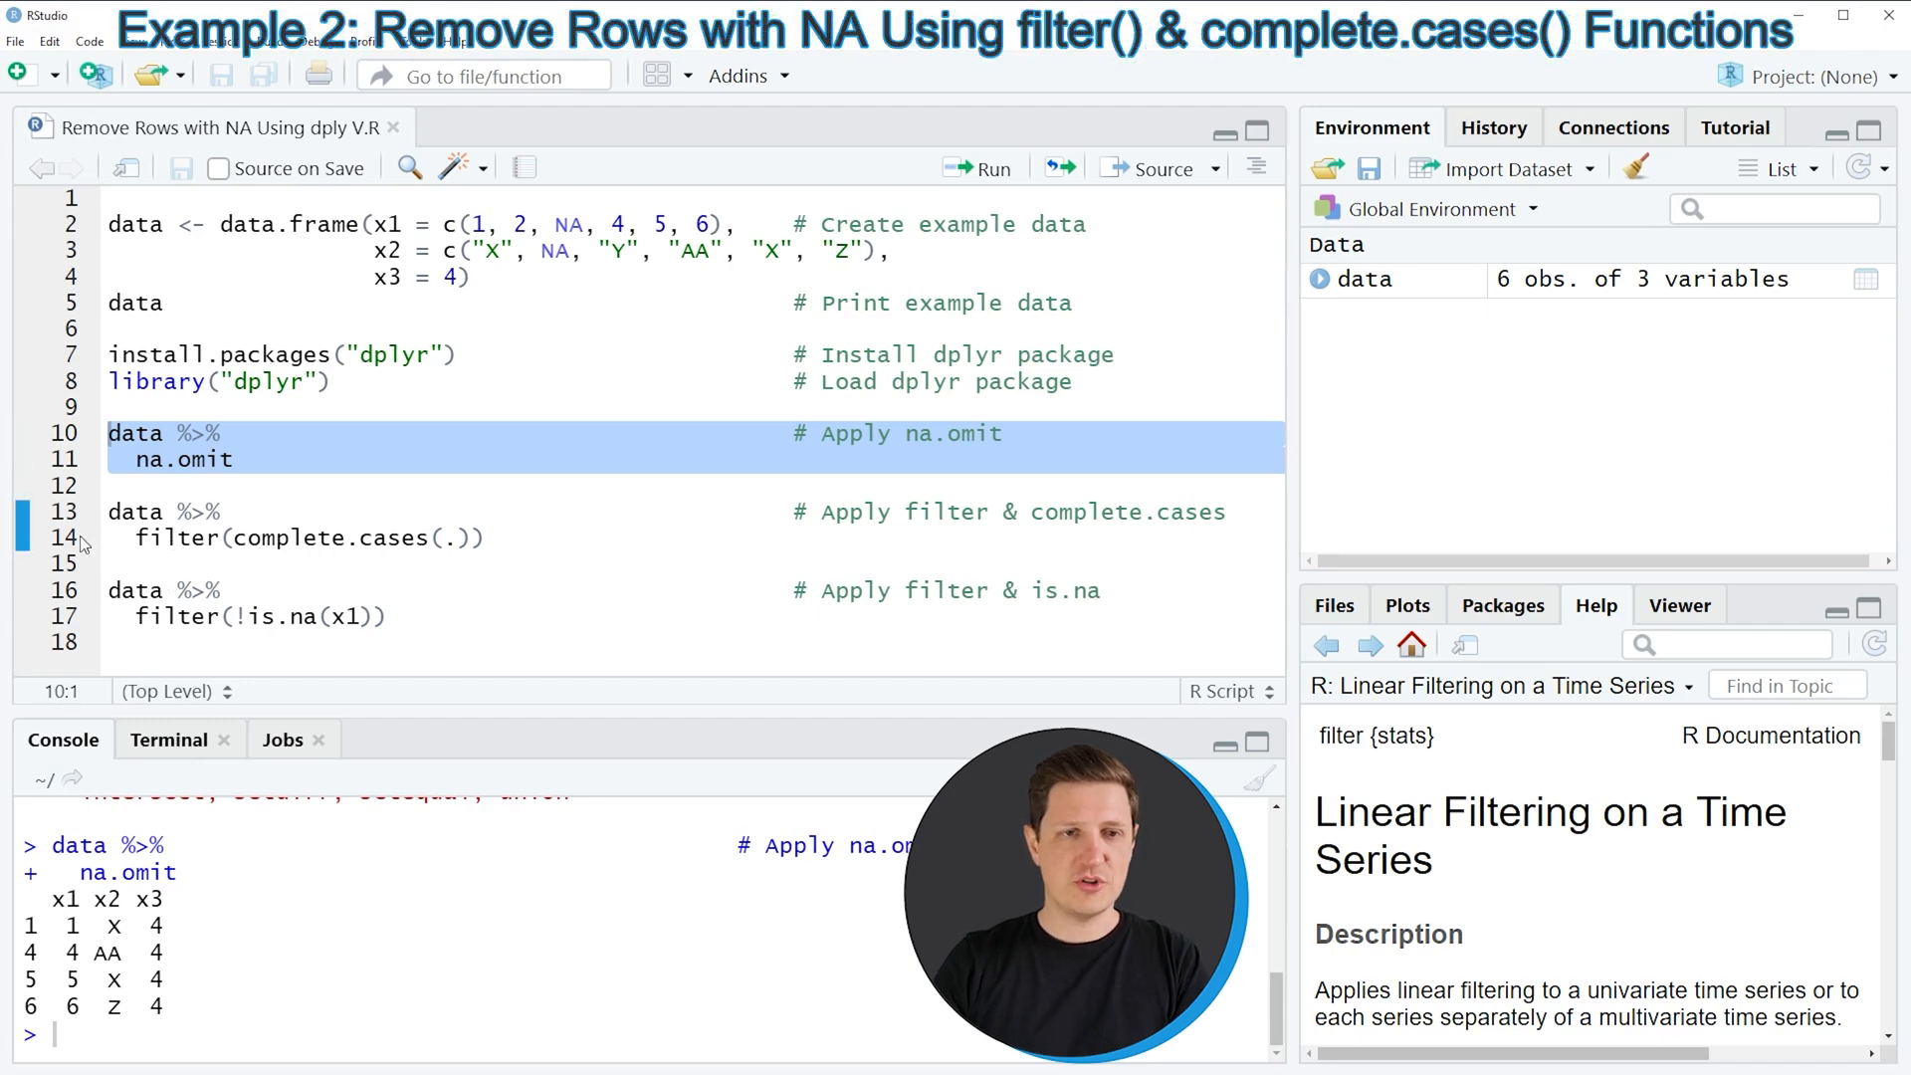
# - Select and run lines 13–14, filter(complete.cases(.)), printing four complete rows renumbered 1–4
pyautogui.doubleClick(192, 512)
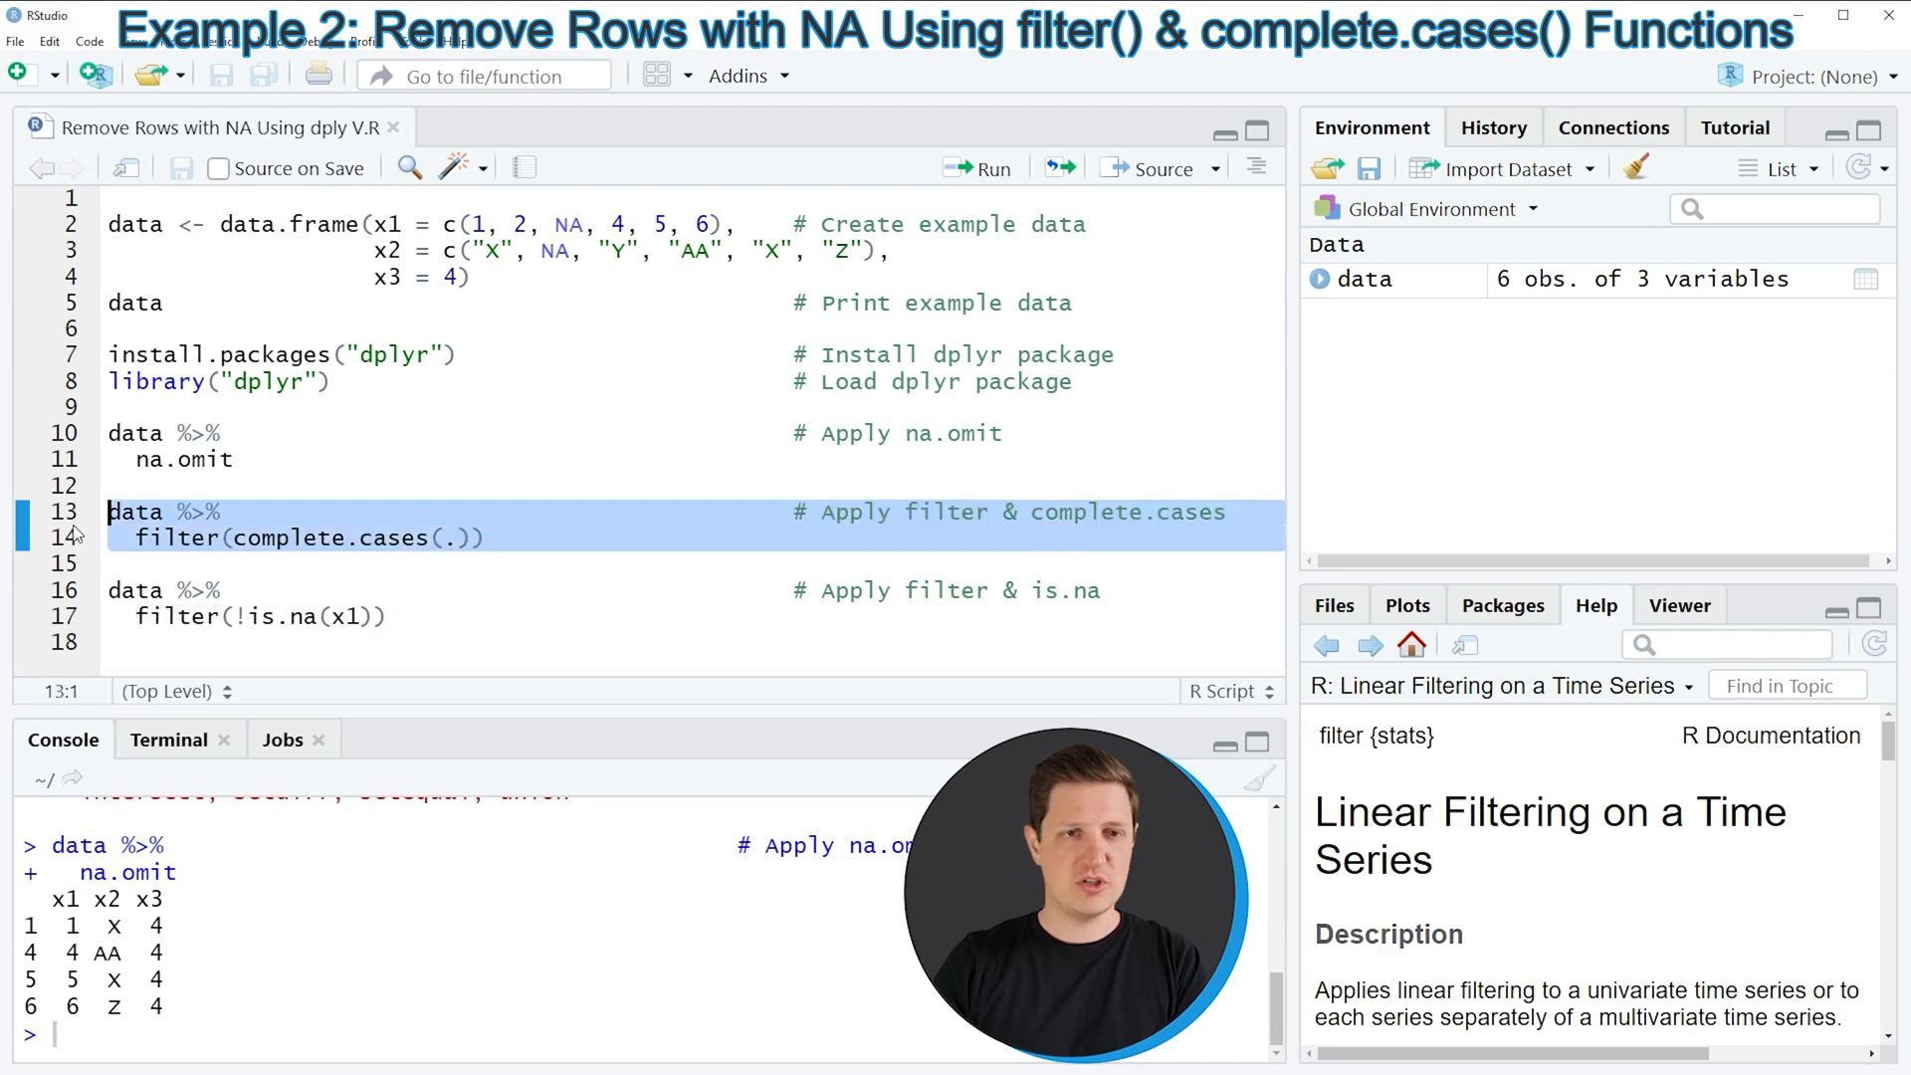
pyautogui.click(977, 168)
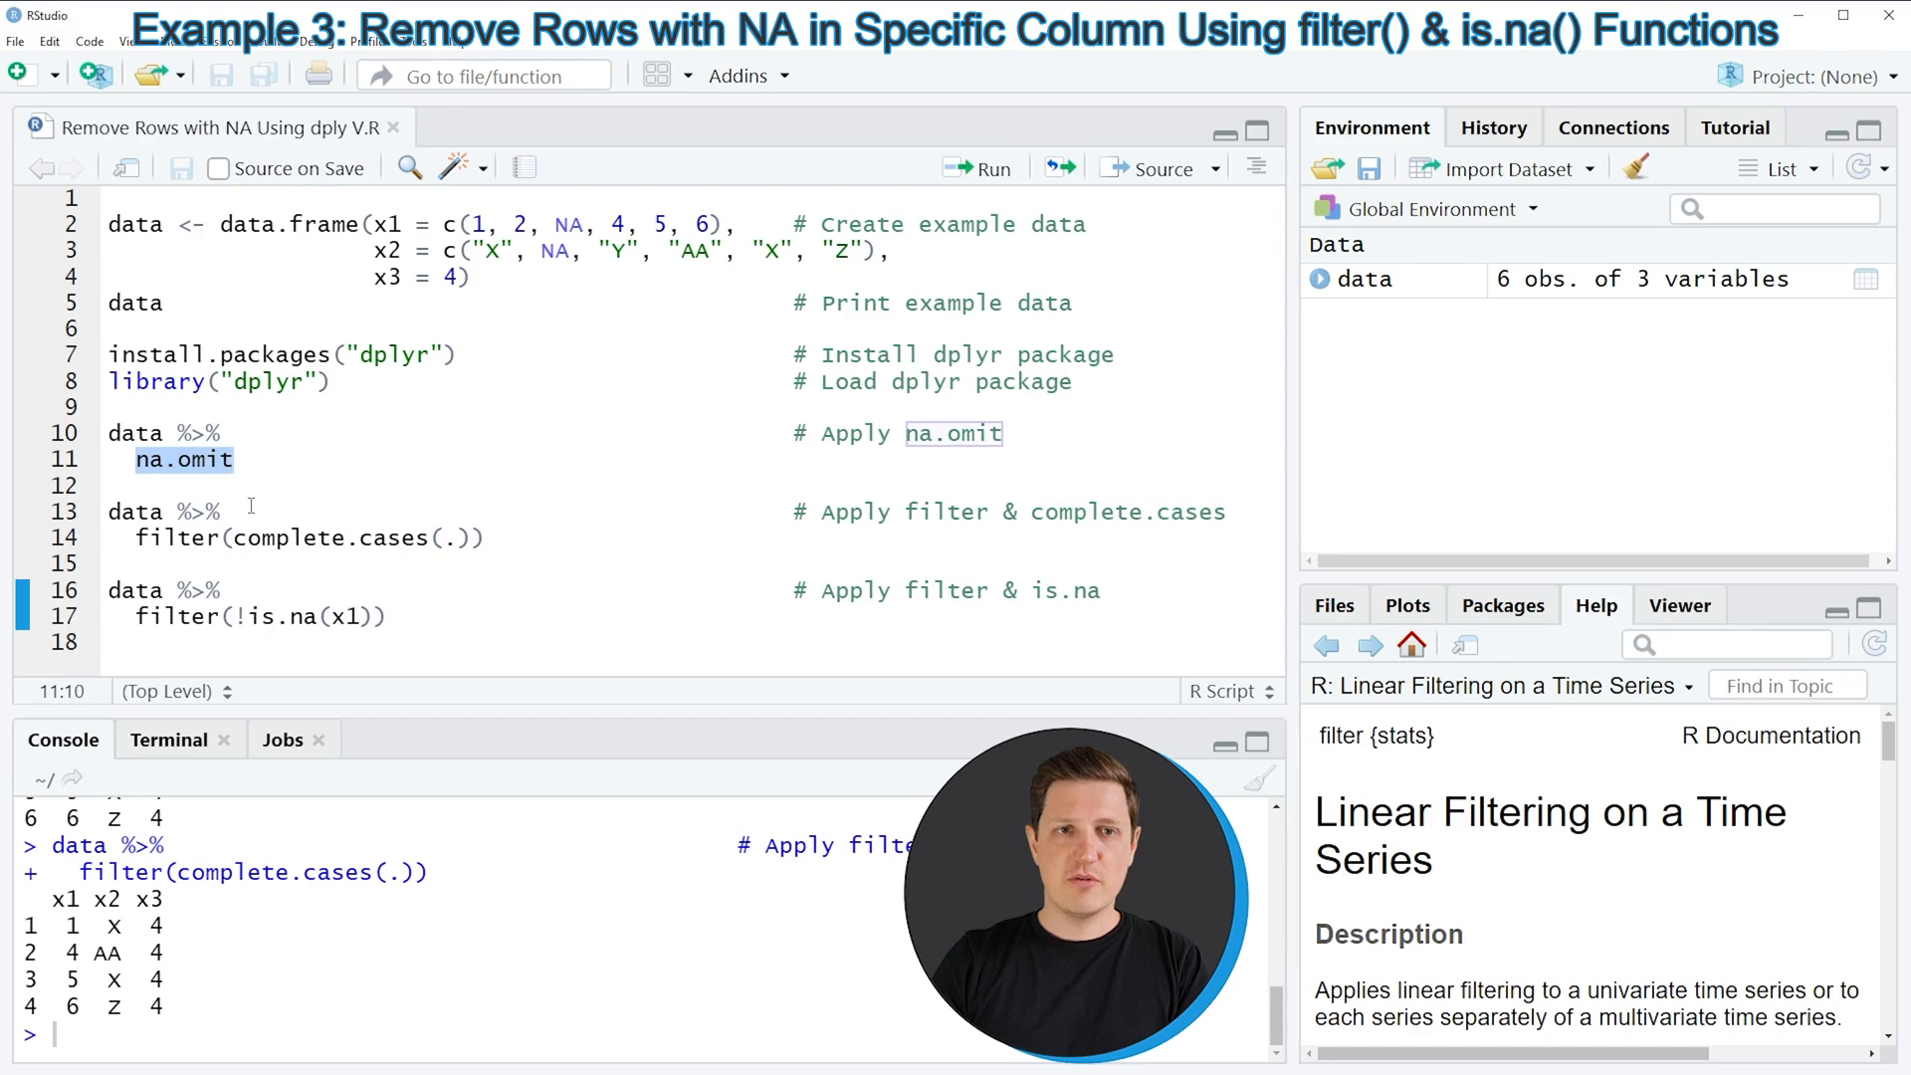
# - Select and run lines 16–17, filter(!is.na(x1)), printing five rows
pyautogui.click(135, 615)
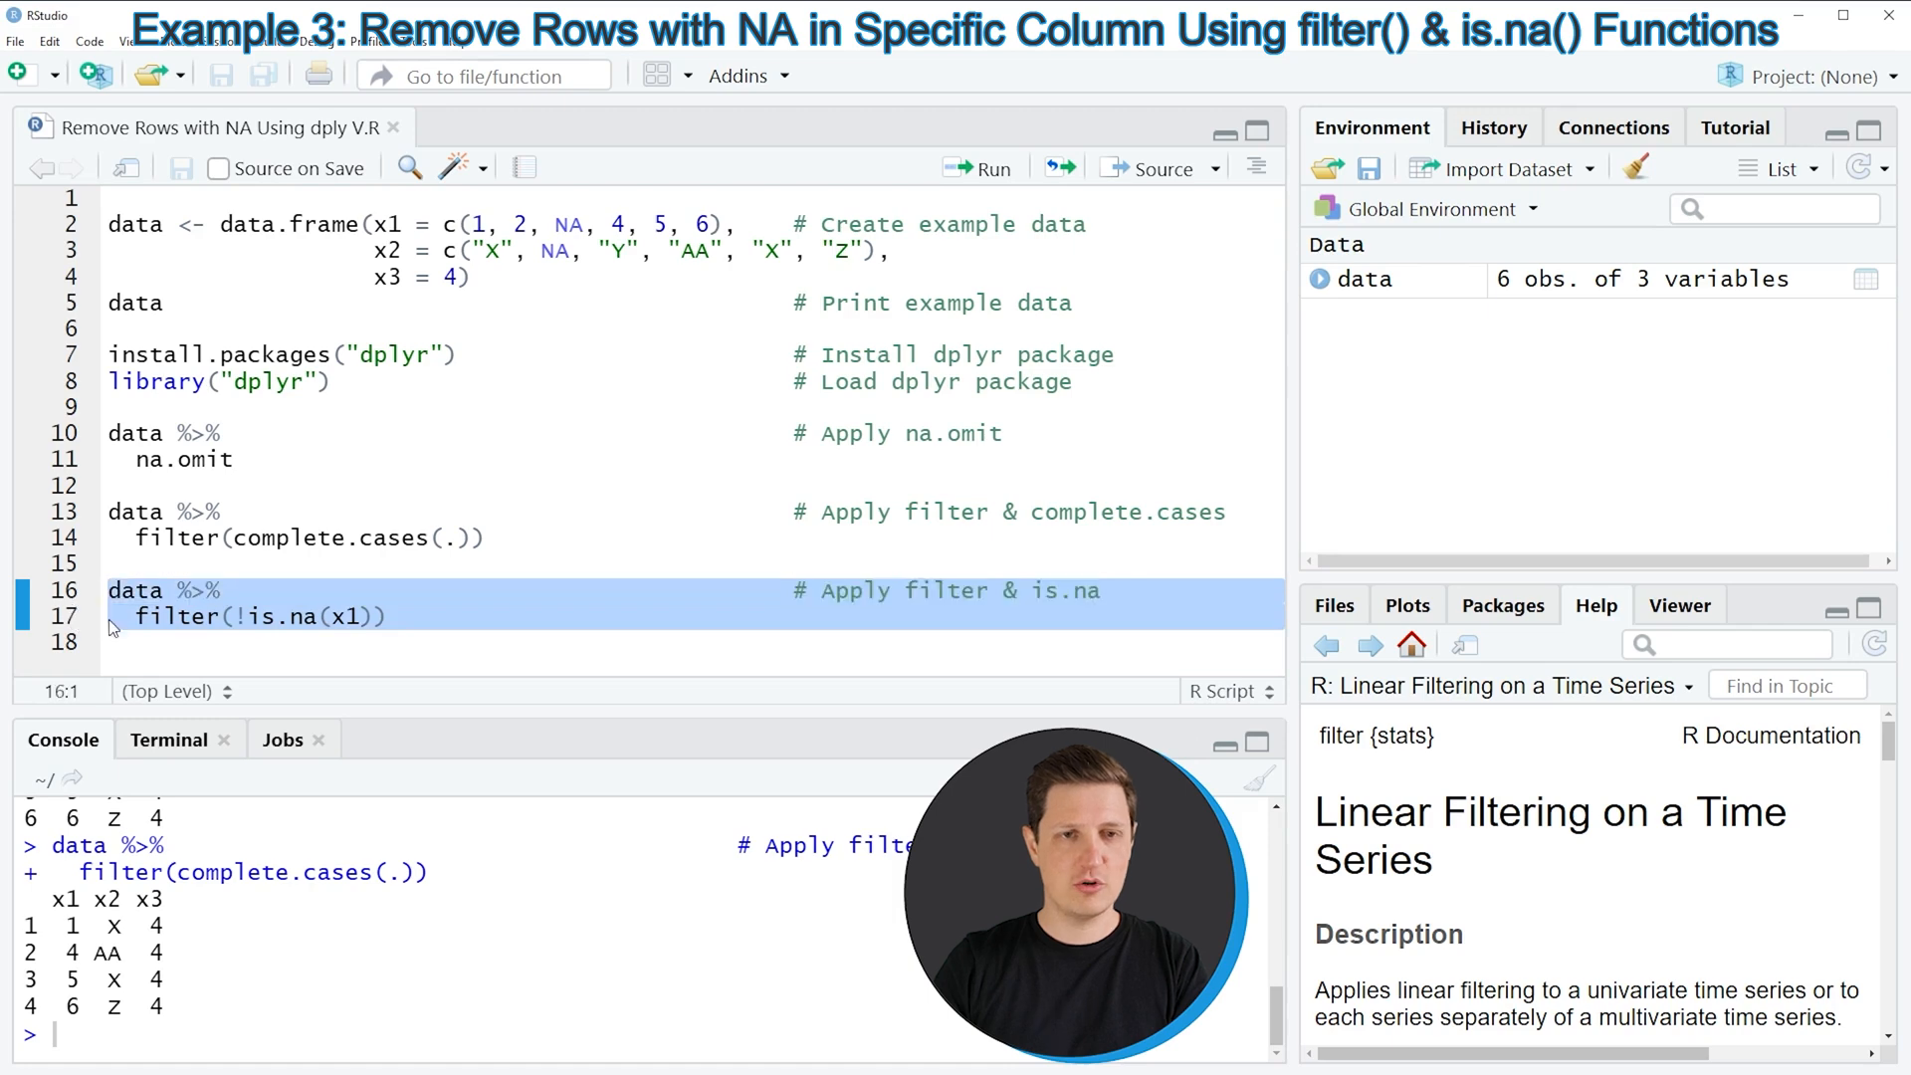
pyautogui.click(152, 615)
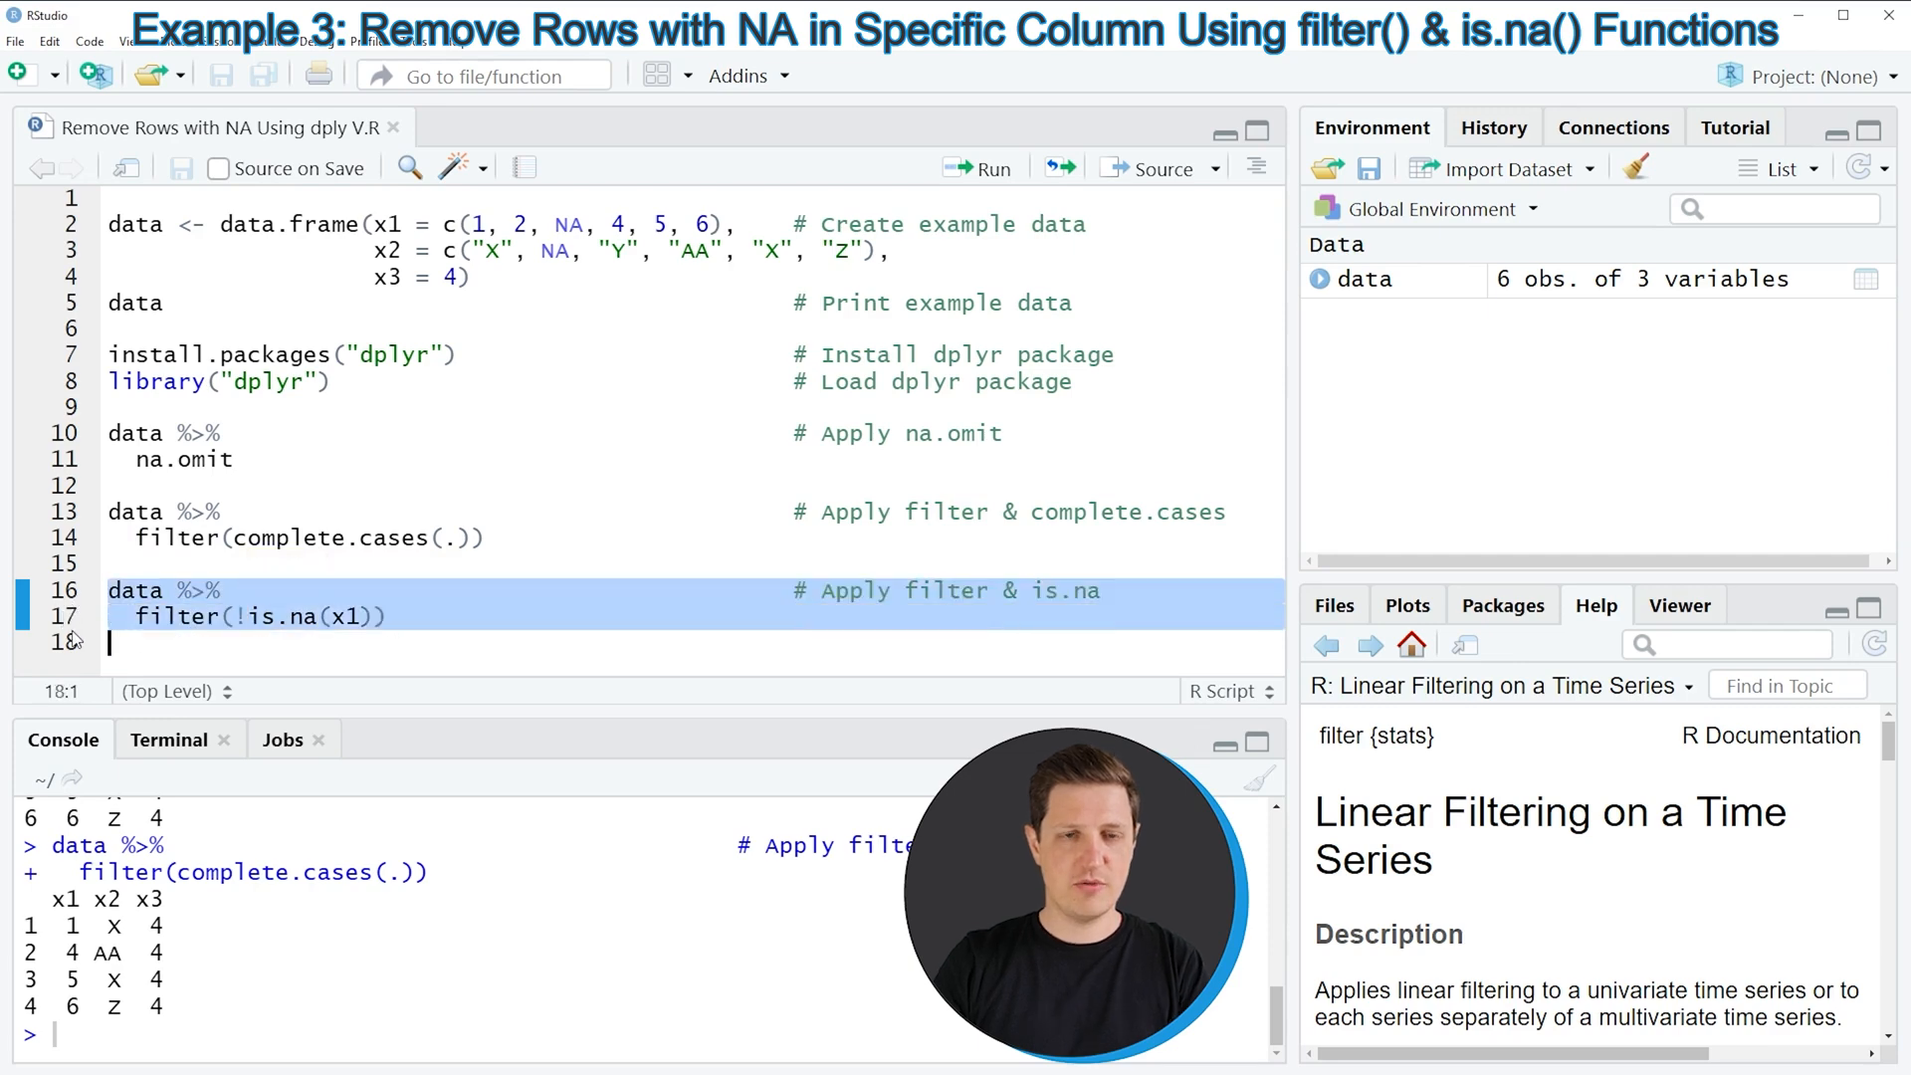
pyautogui.click(977, 169)
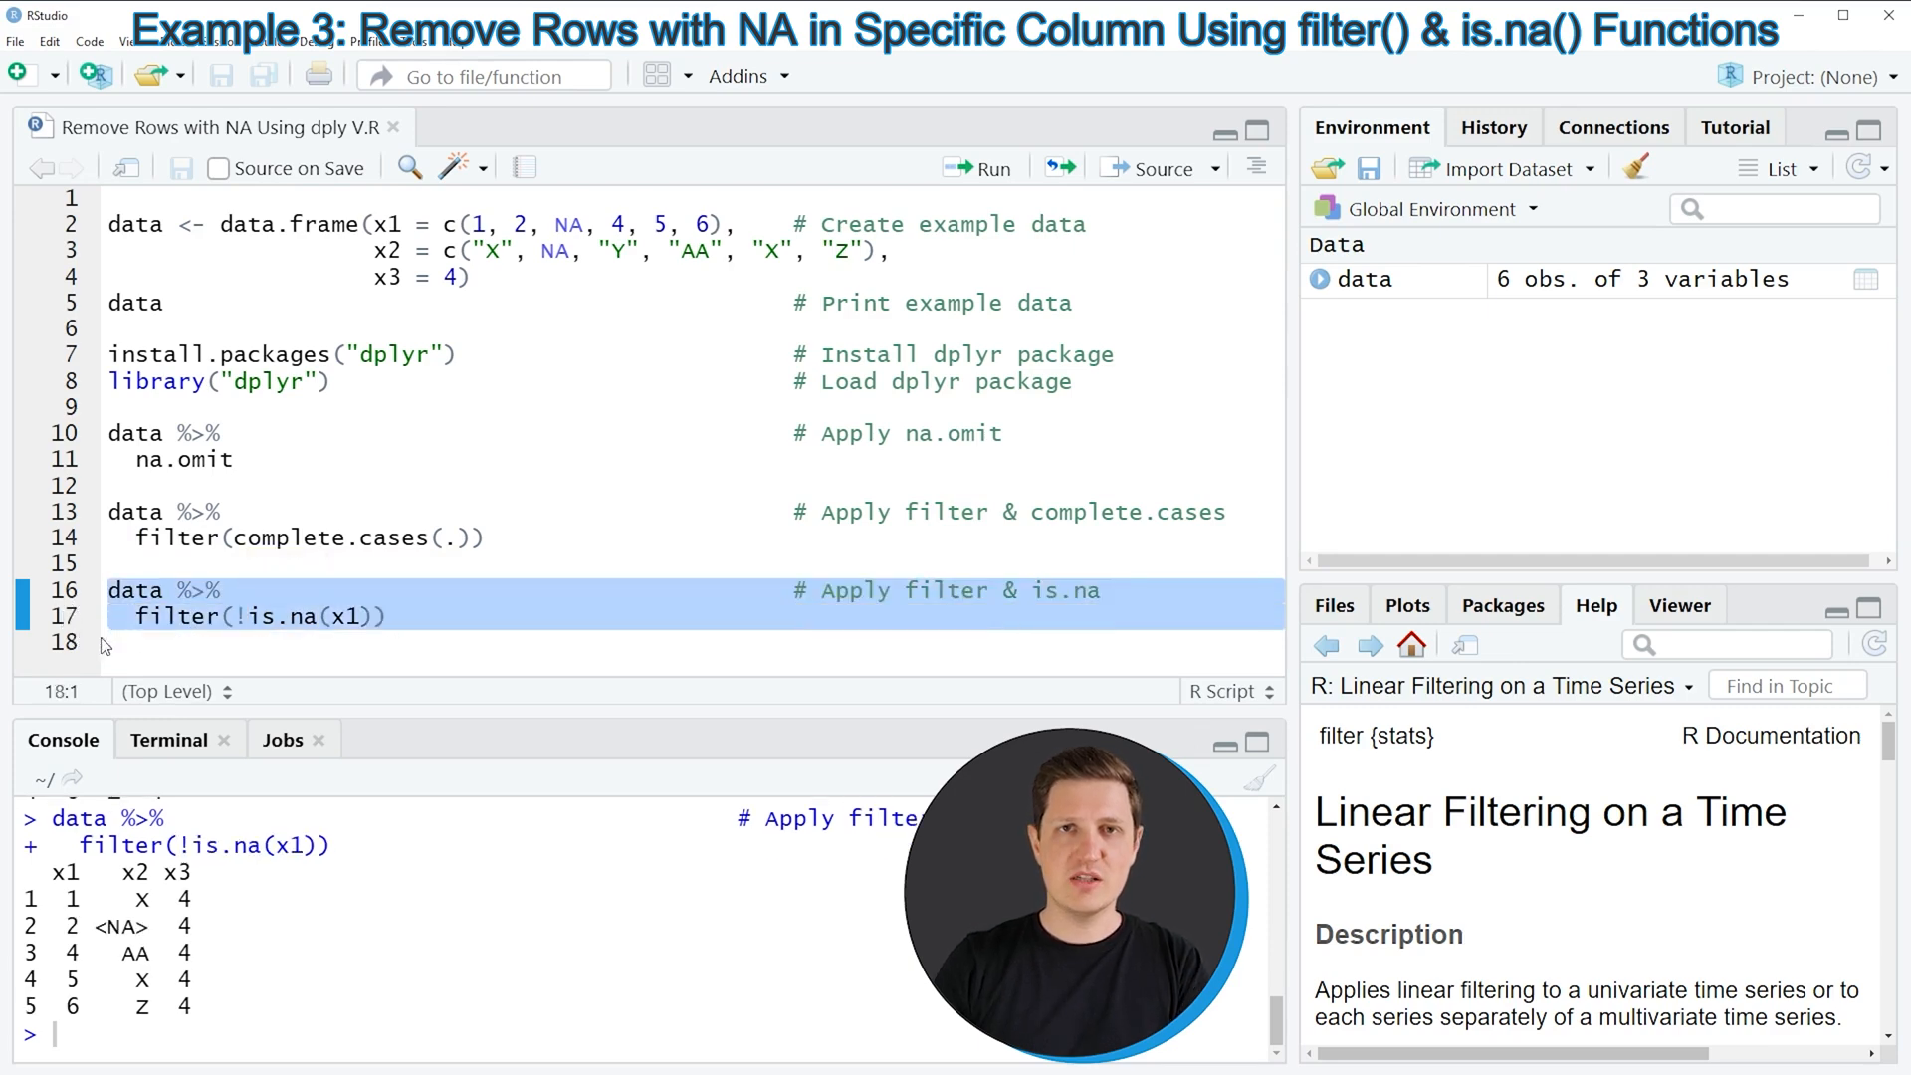